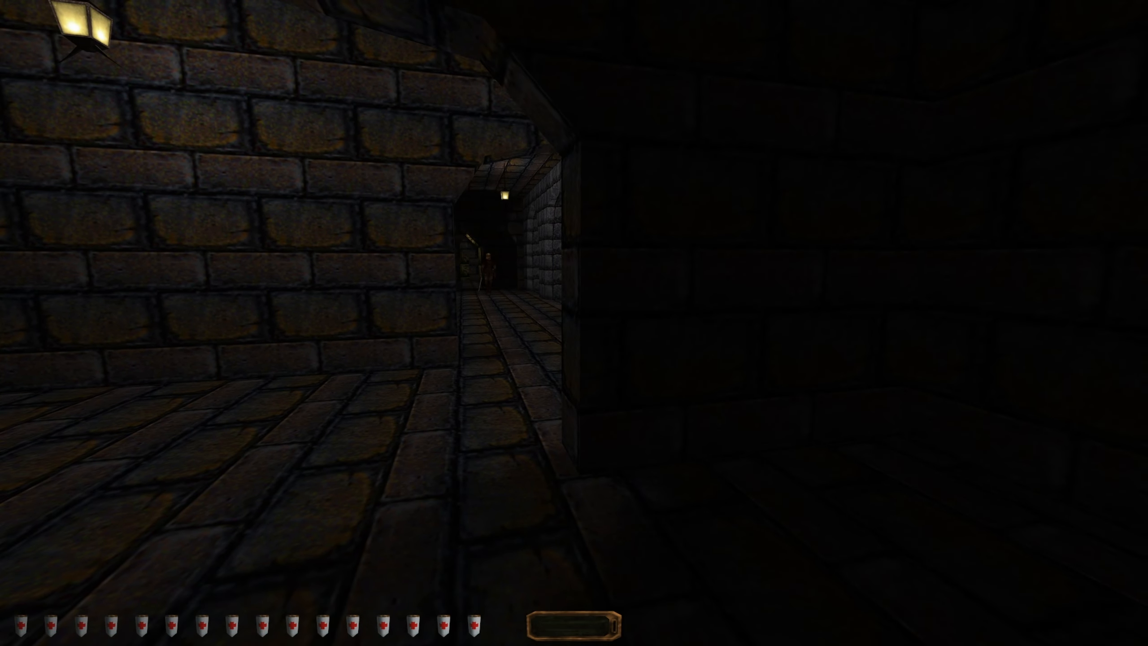
Ready the blackjack, walk the dark brick corridors past the guard, and quicksave at the torch-lit plaque
key("F5")
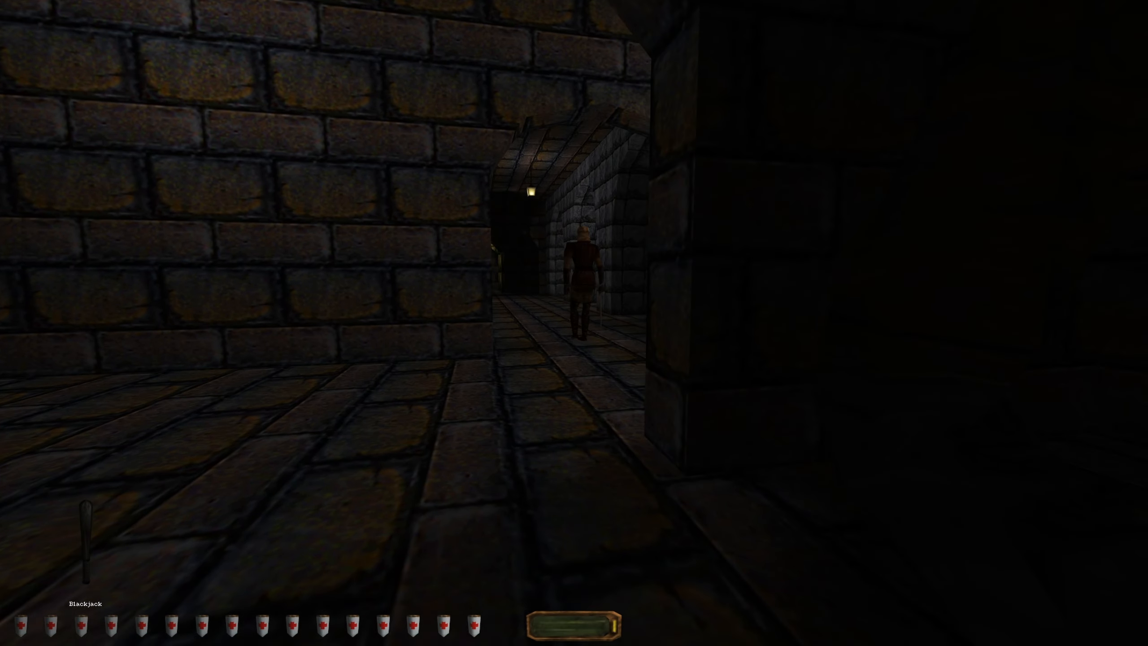
key("w")
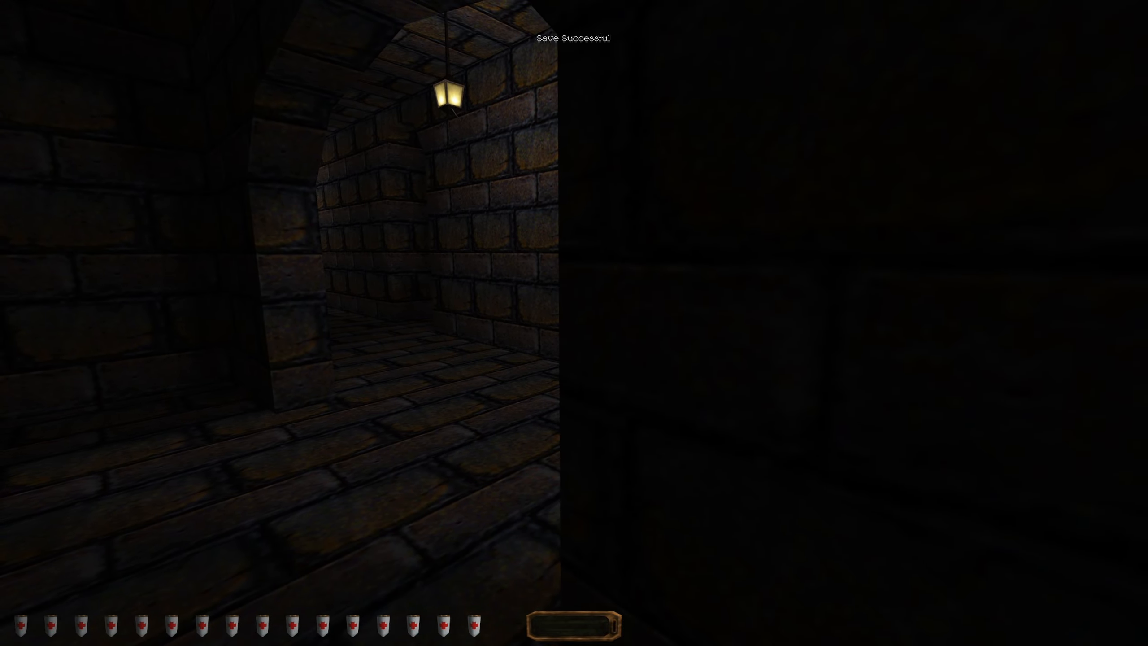
key("W")
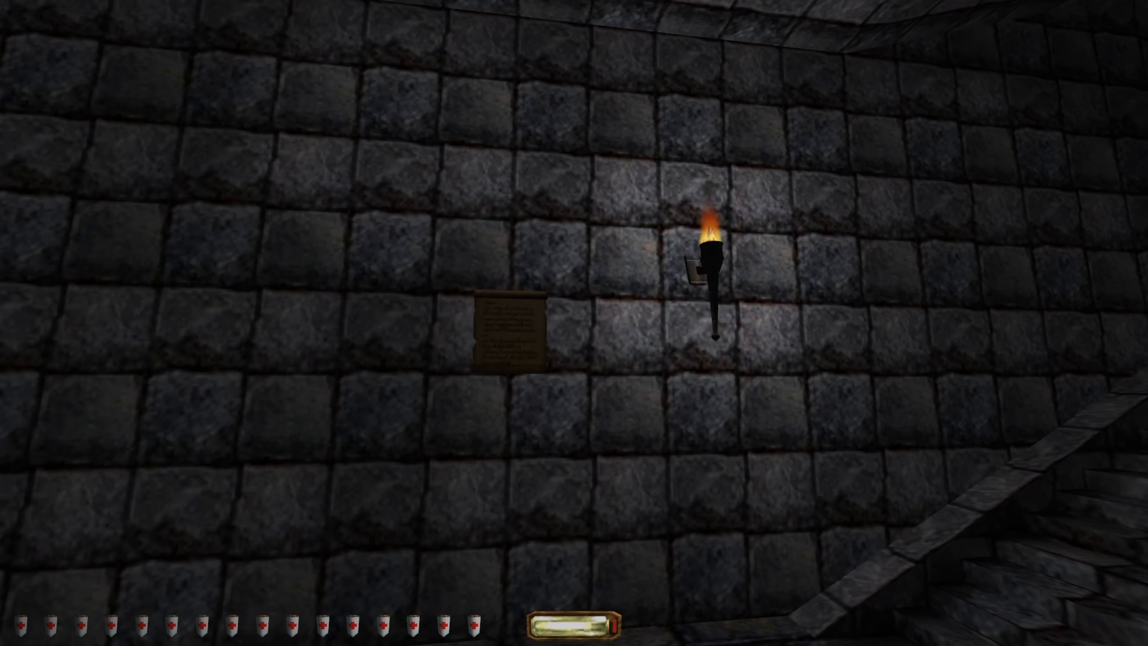
Read L. Valerius's posted order to guard the office suite and protect the artifact
left_click(504, 329)
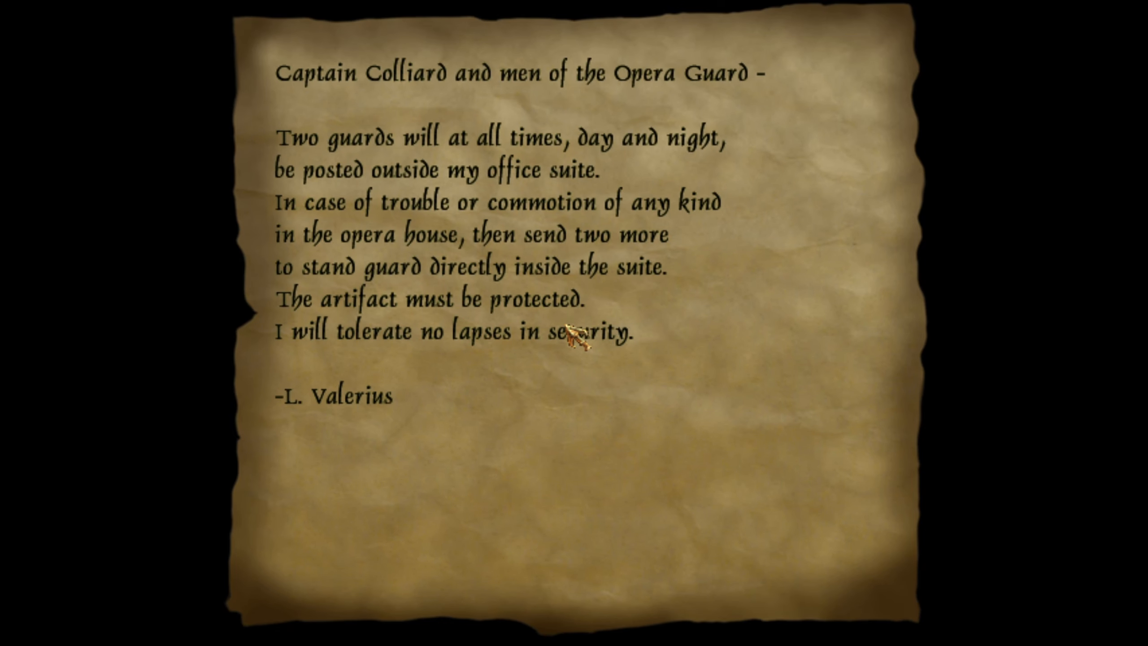
mouse_move(575, 344)
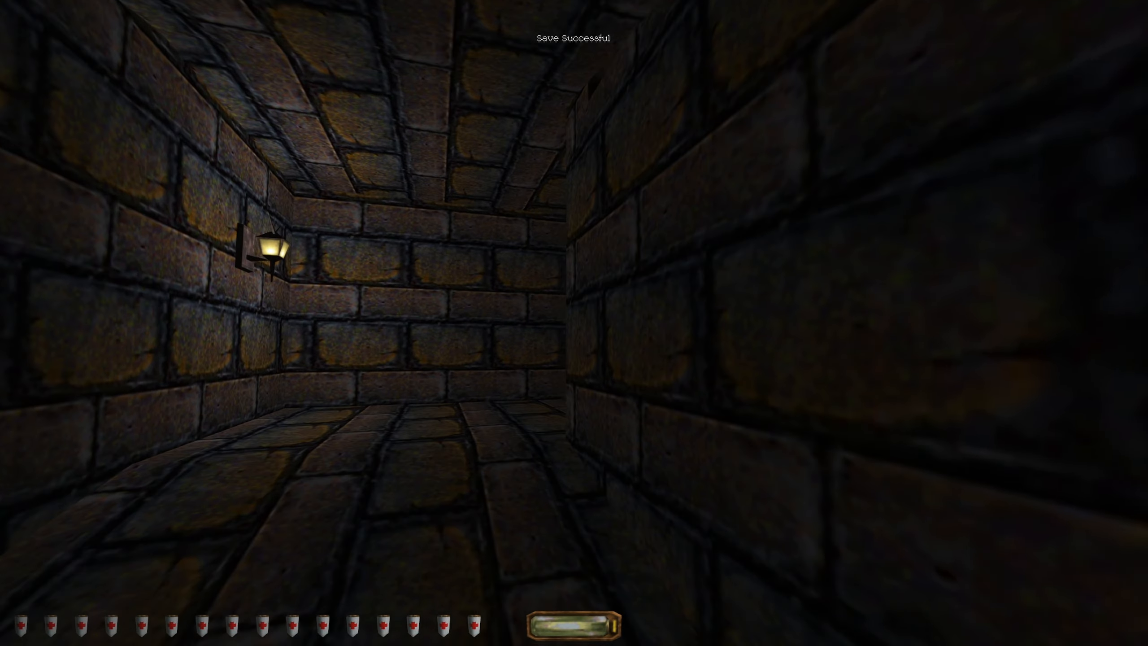
Quicksave after moving on through the brick passages toward the objectives check
key("W")
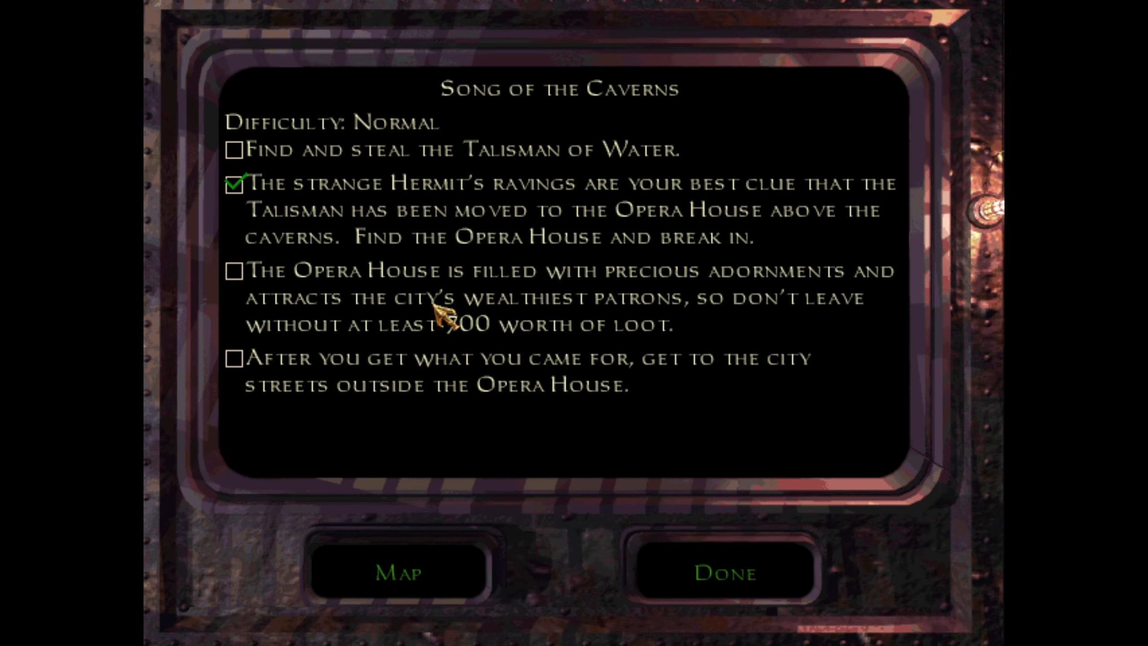
left_click(724, 572)
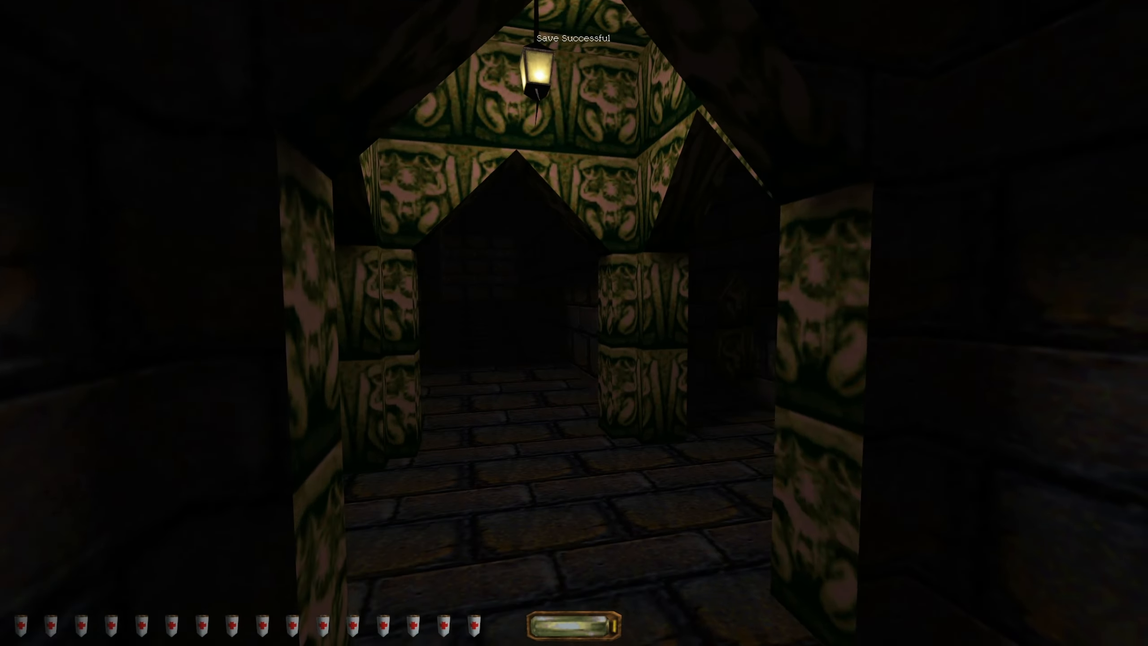
mouse_move(574, 323)
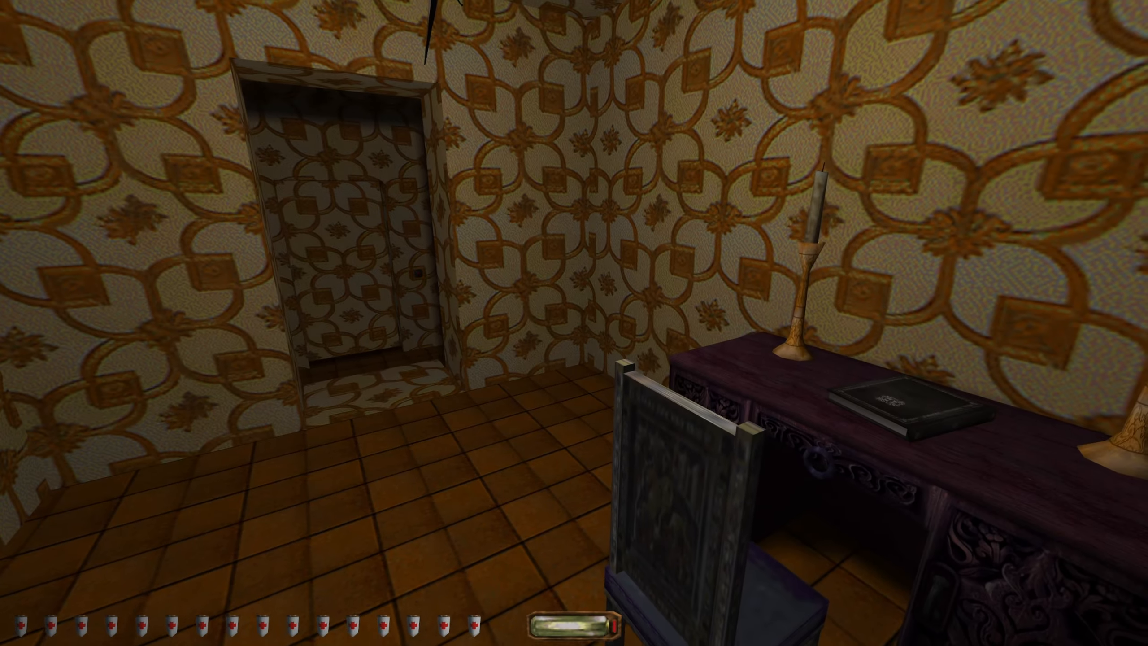
mouse_move(574, 323)
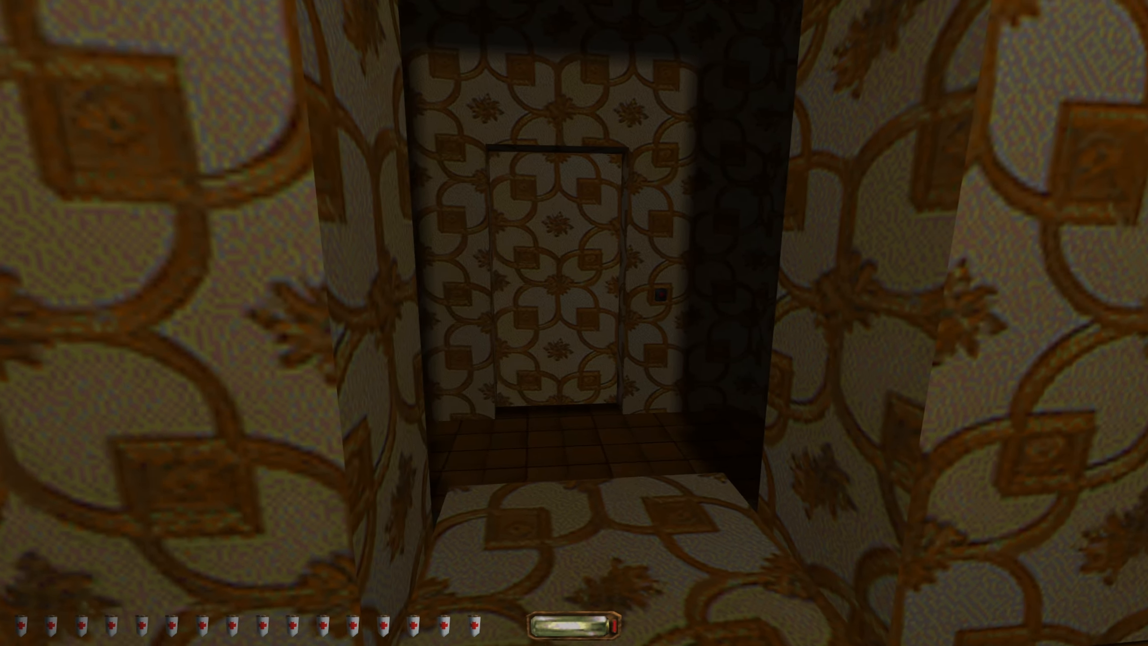
mouse_move(574, 323)
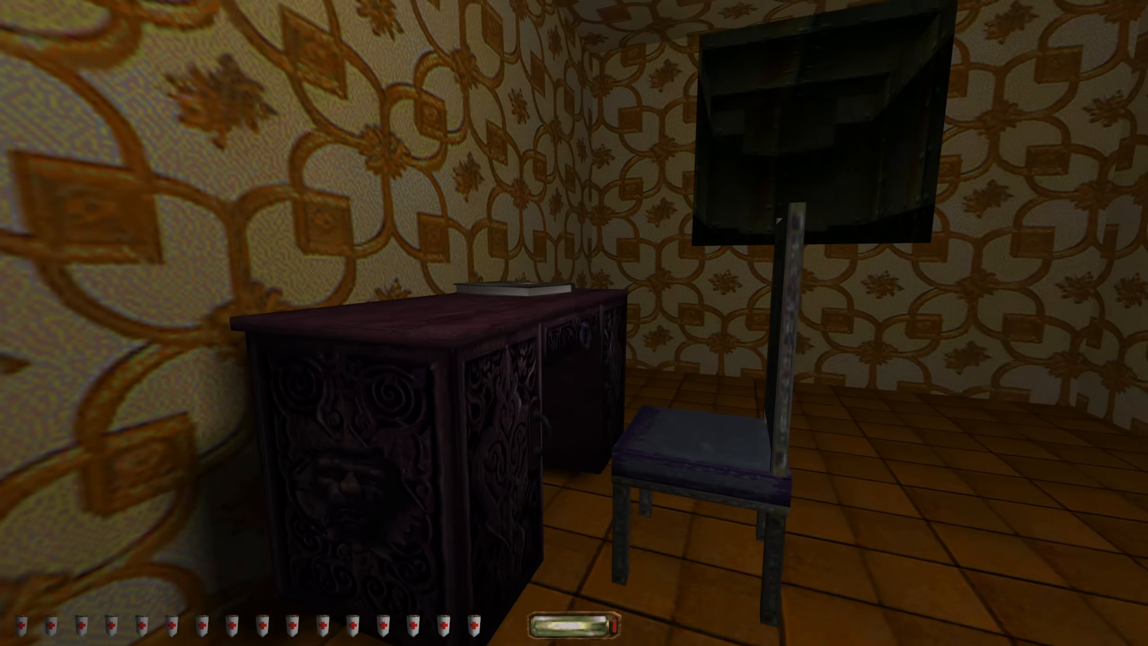
Read Raoul's desk note about the secret passage from the 2nd floor rotunda
left_click(502, 286)
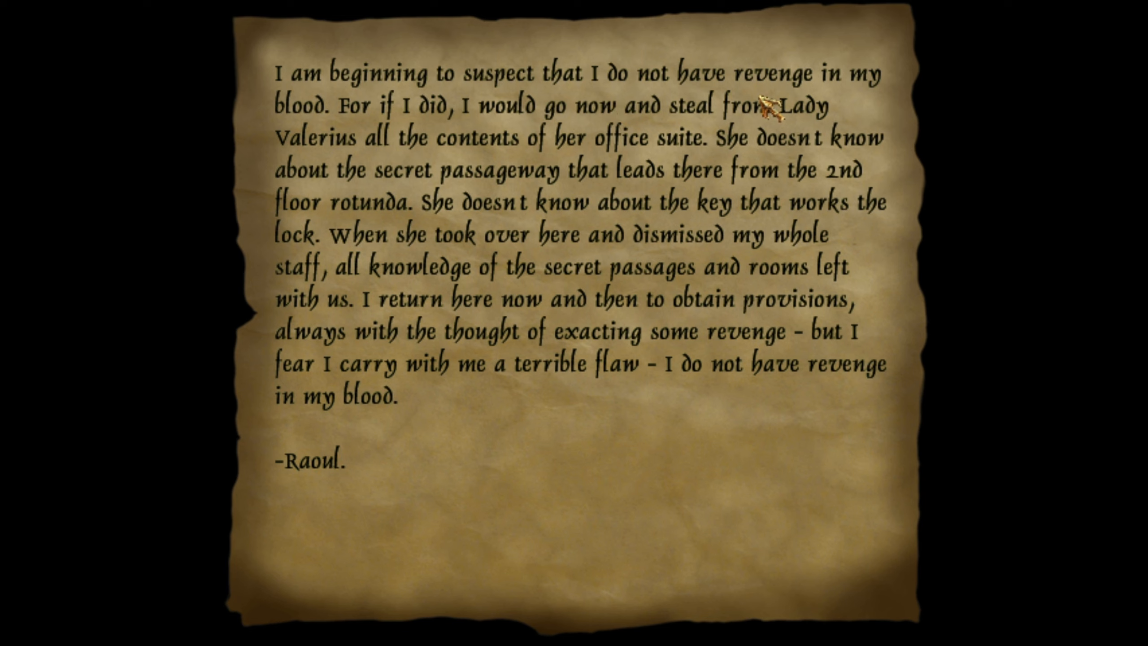
mouse_move(578, 142)
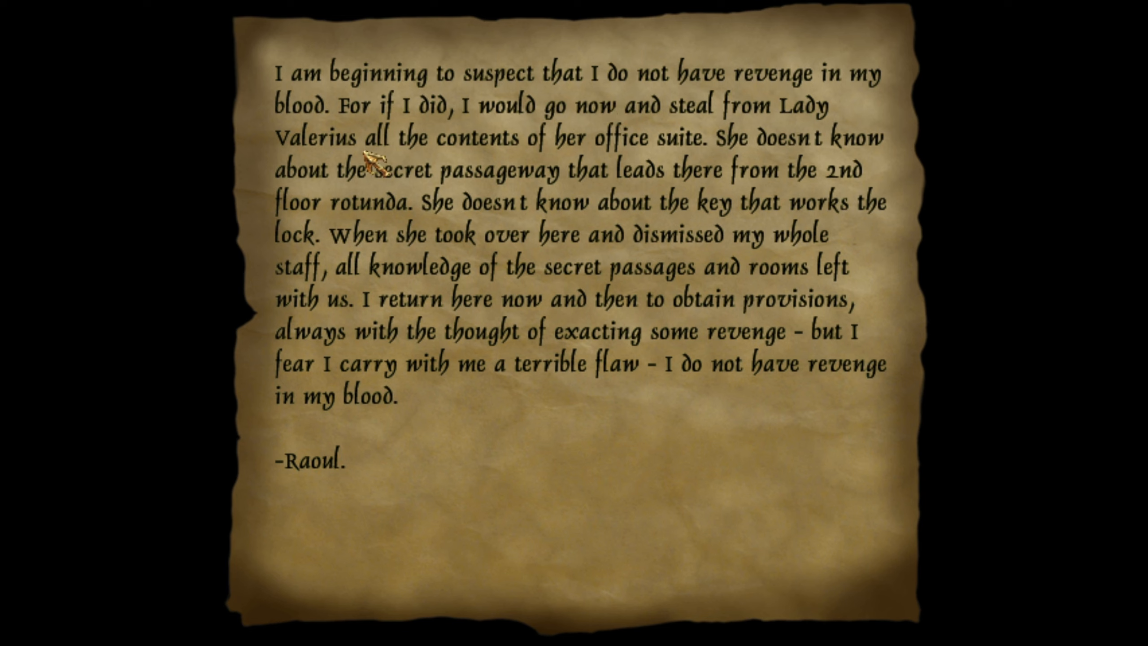
mouse_move(739, 167)
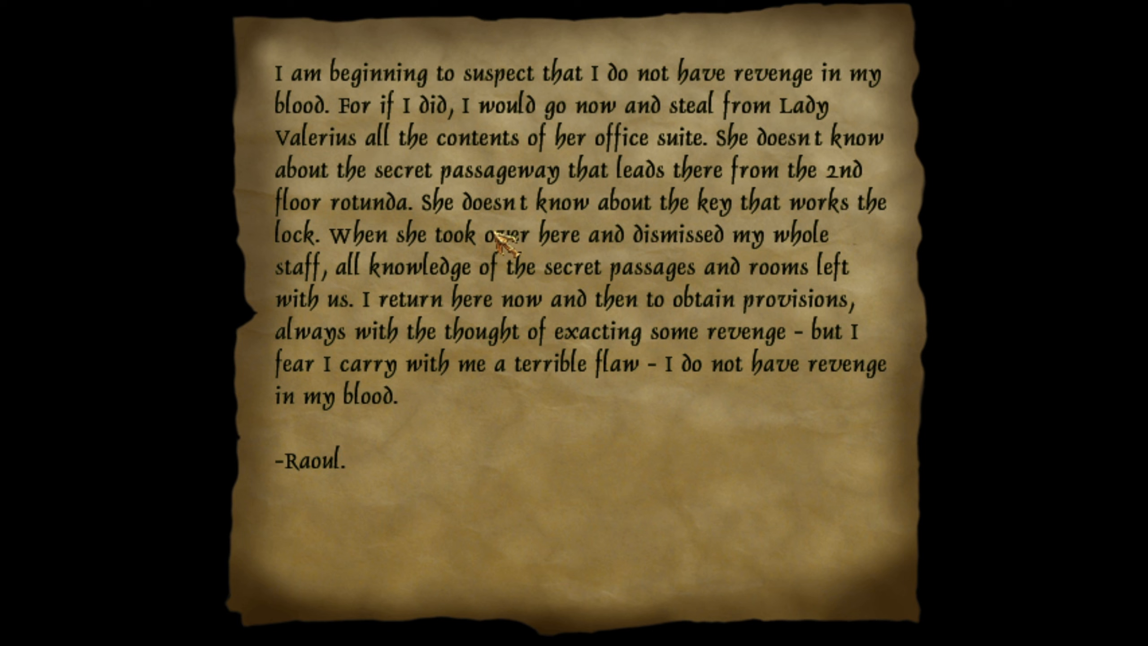
mouse_move(395, 230)
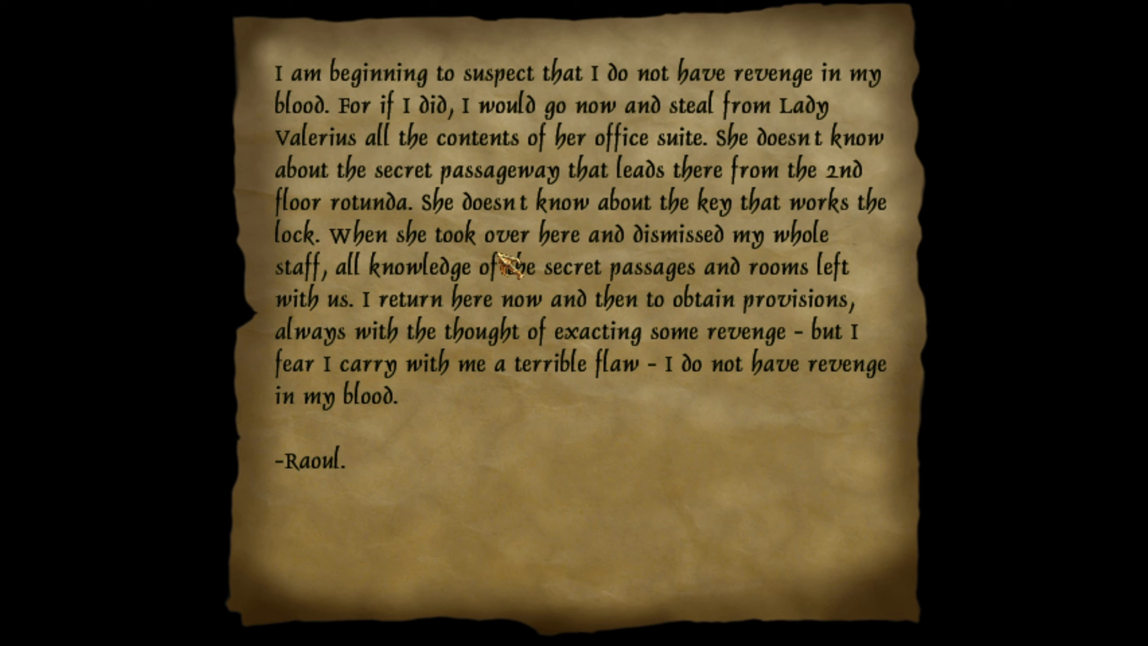
mouse_move(505, 266)
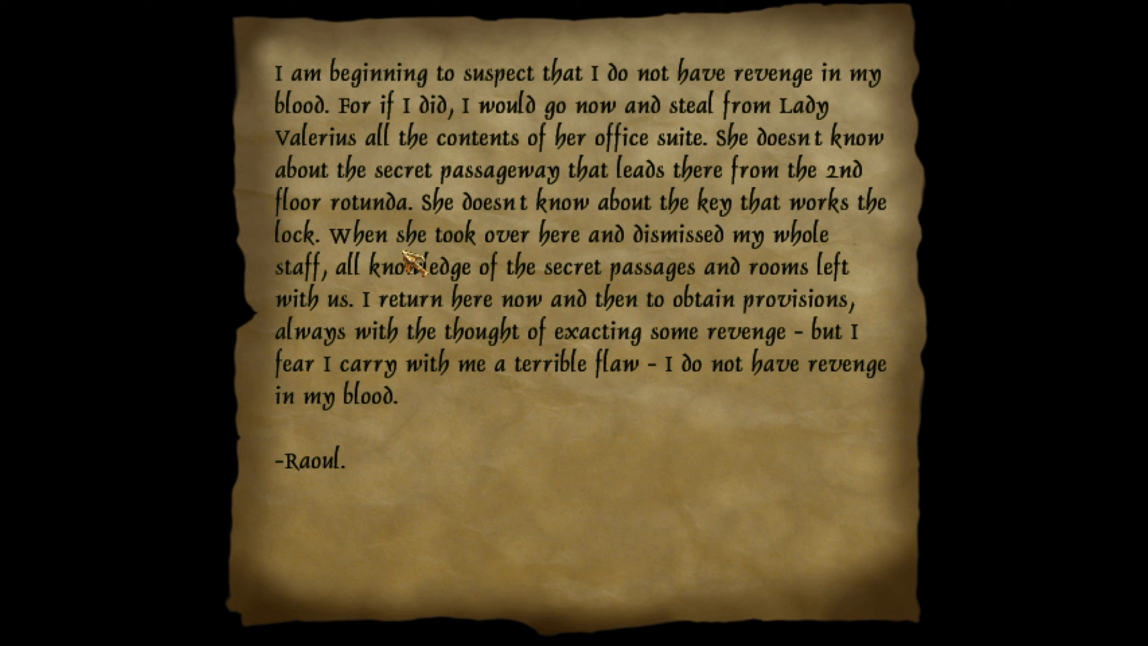
mouse_move(586, 245)
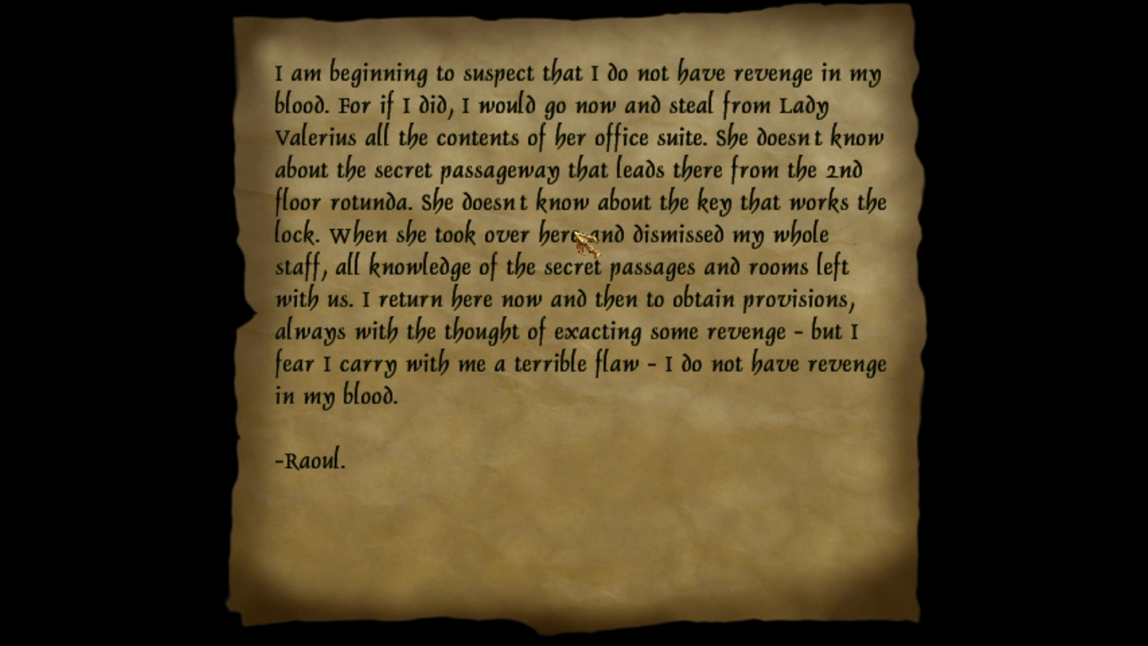
mouse_move(531, 335)
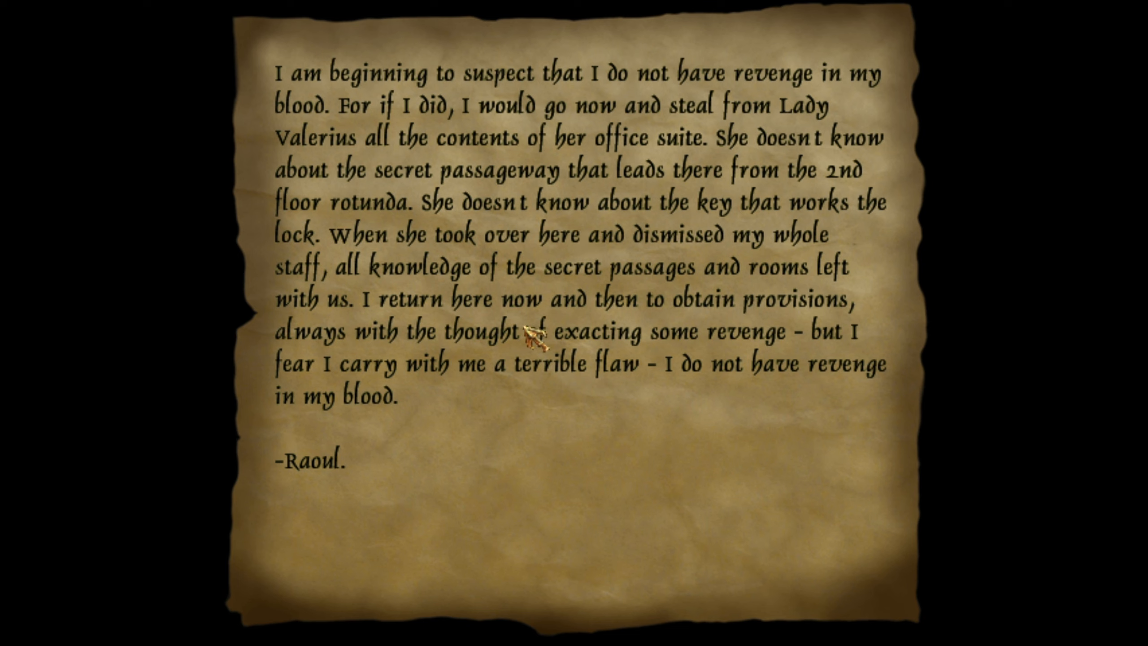
mouse_move(490, 374)
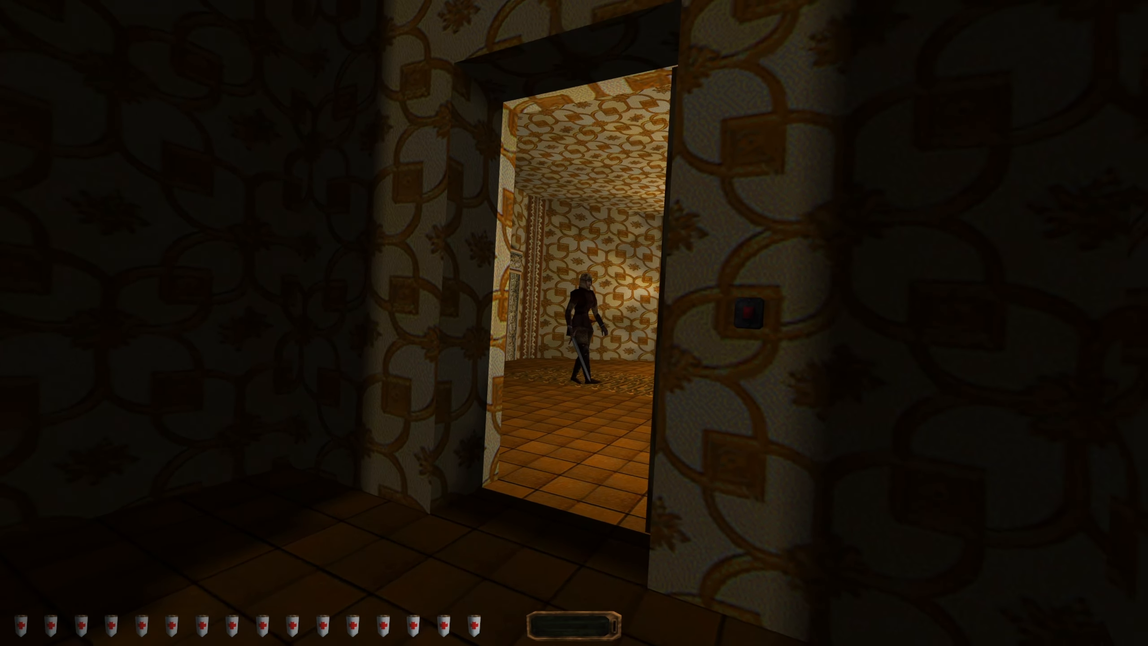
mouse_move(574, 323)
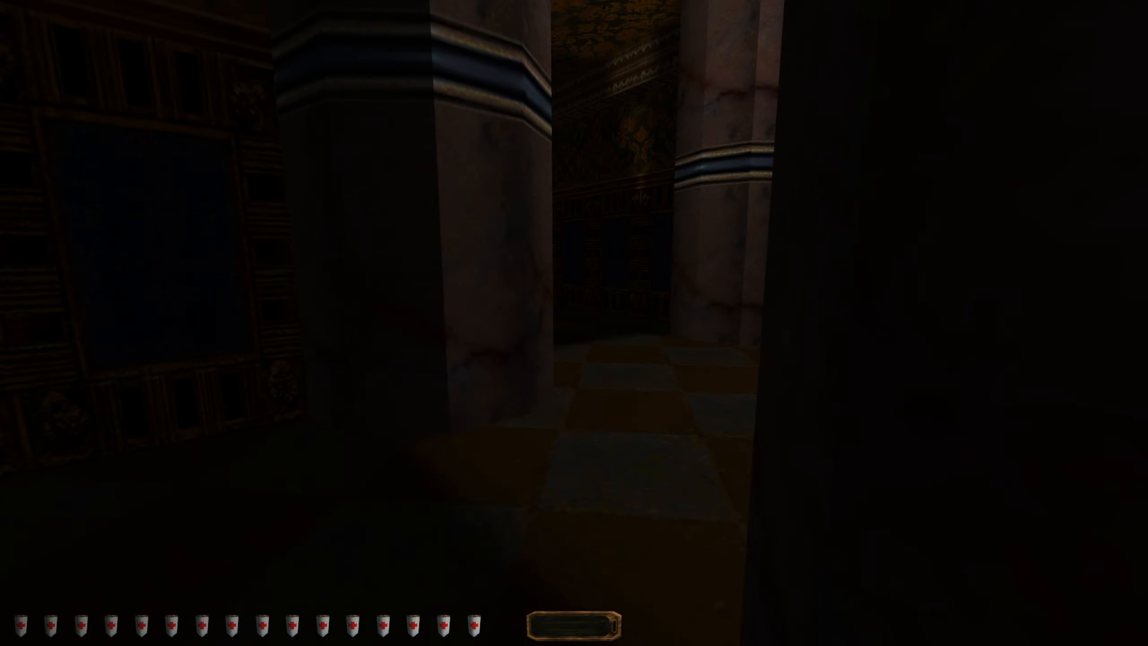
mouse_move(574, 323)
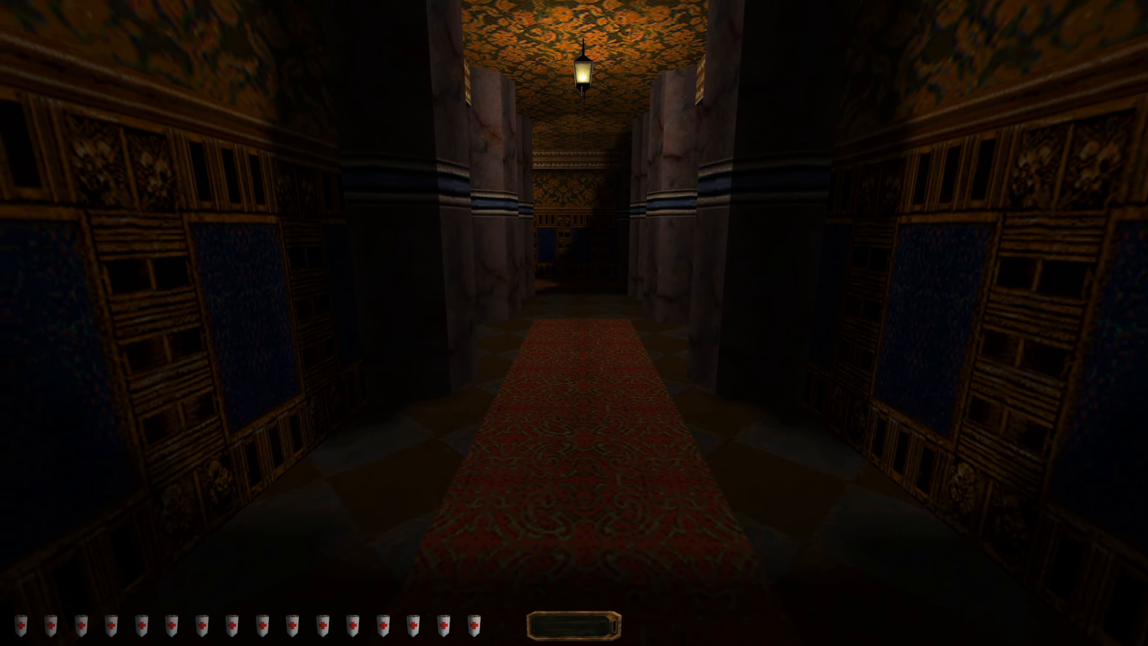
Cross the mossy checkered hall into the dim library and stand over the two-book table
key("w")
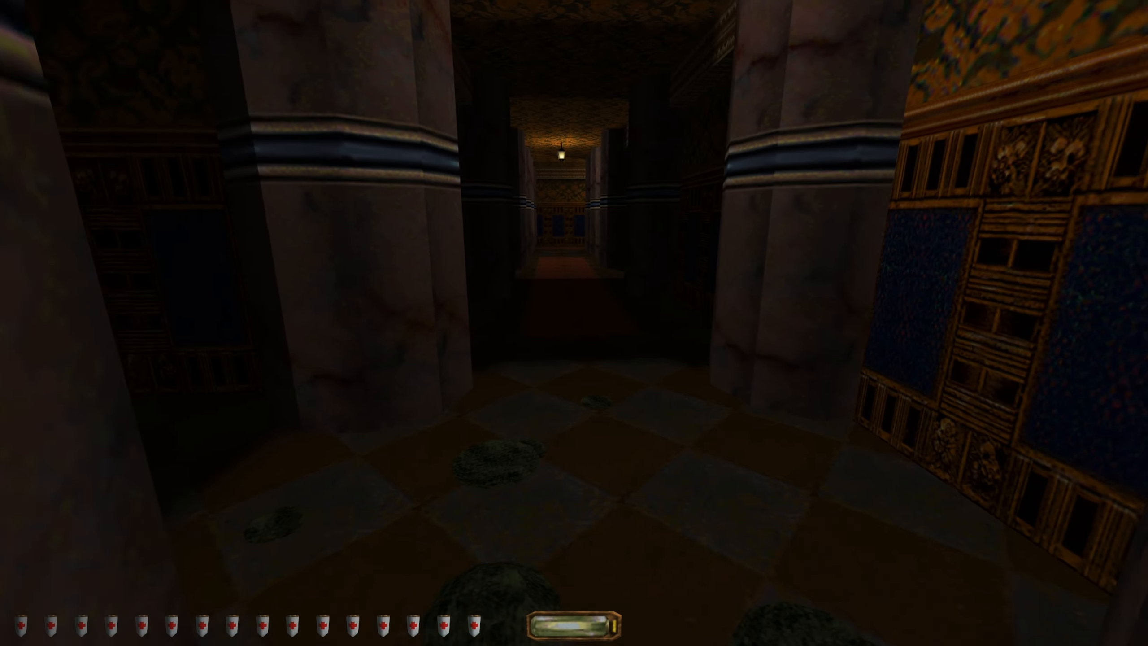
key("W")
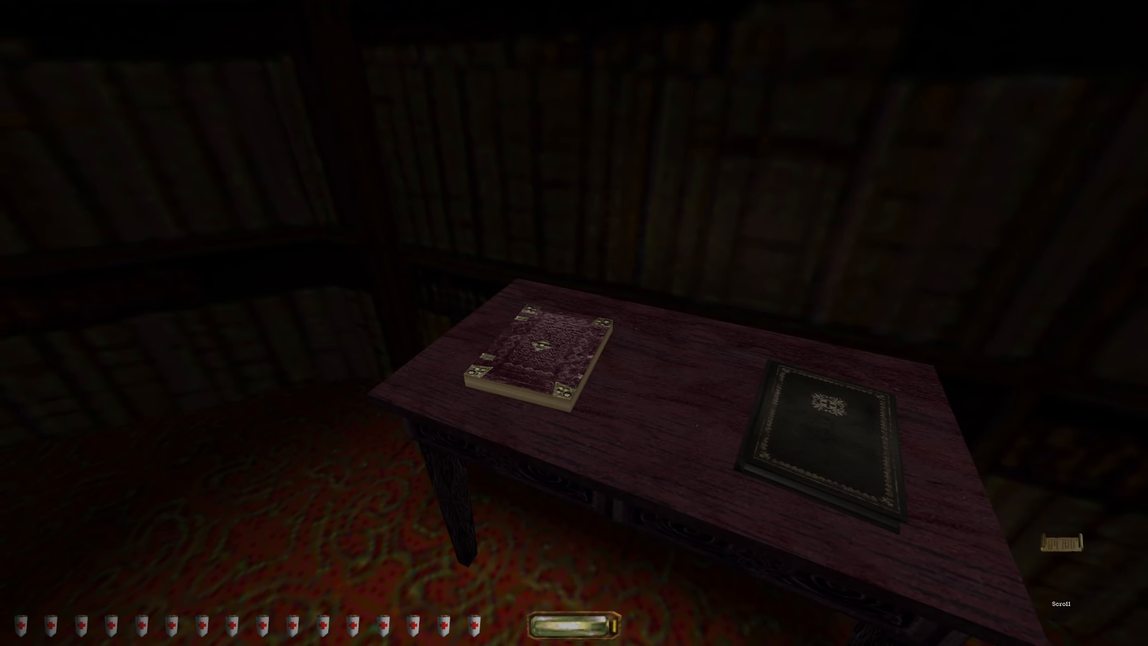
Read the purple book's 'Reginald and Conandra, Forest Princess' libretto by Ian Cribs
left_click(534, 345)
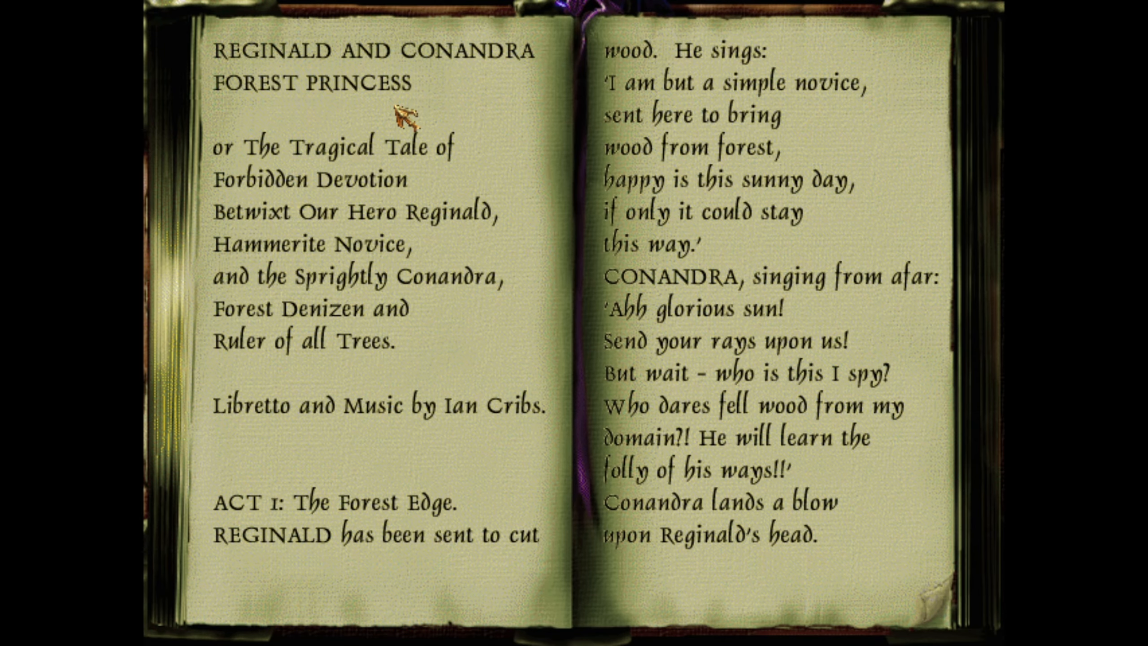
mouse_move(578, 461)
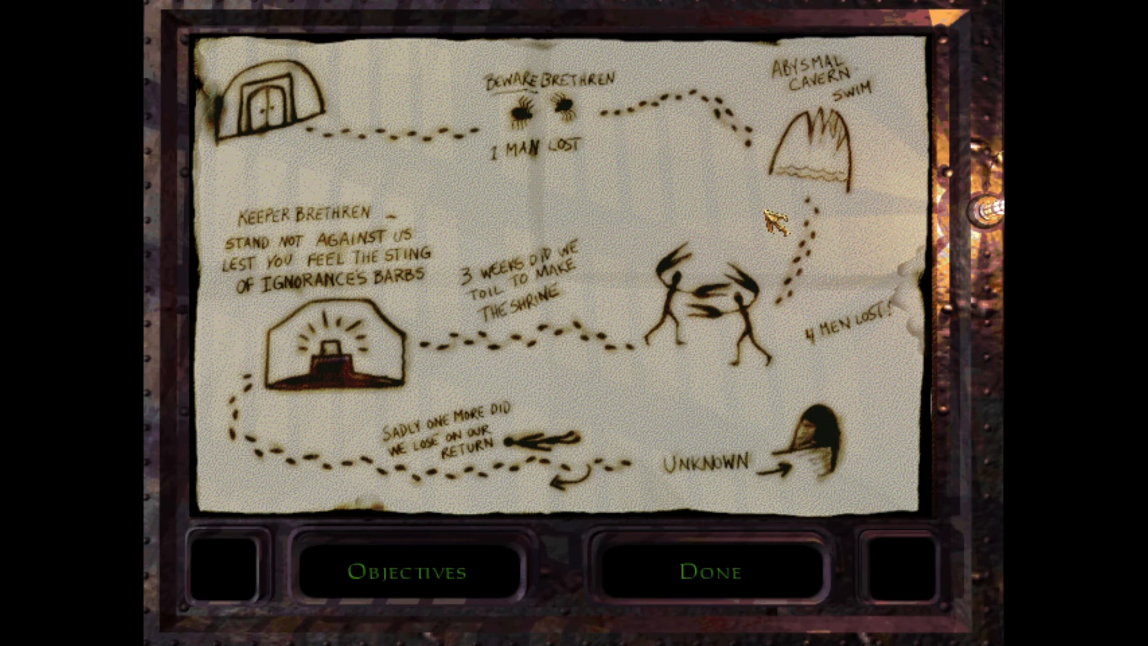
Close the hand-drawn cavern map with Done and return to the studded metal wall
left_click(708, 572)
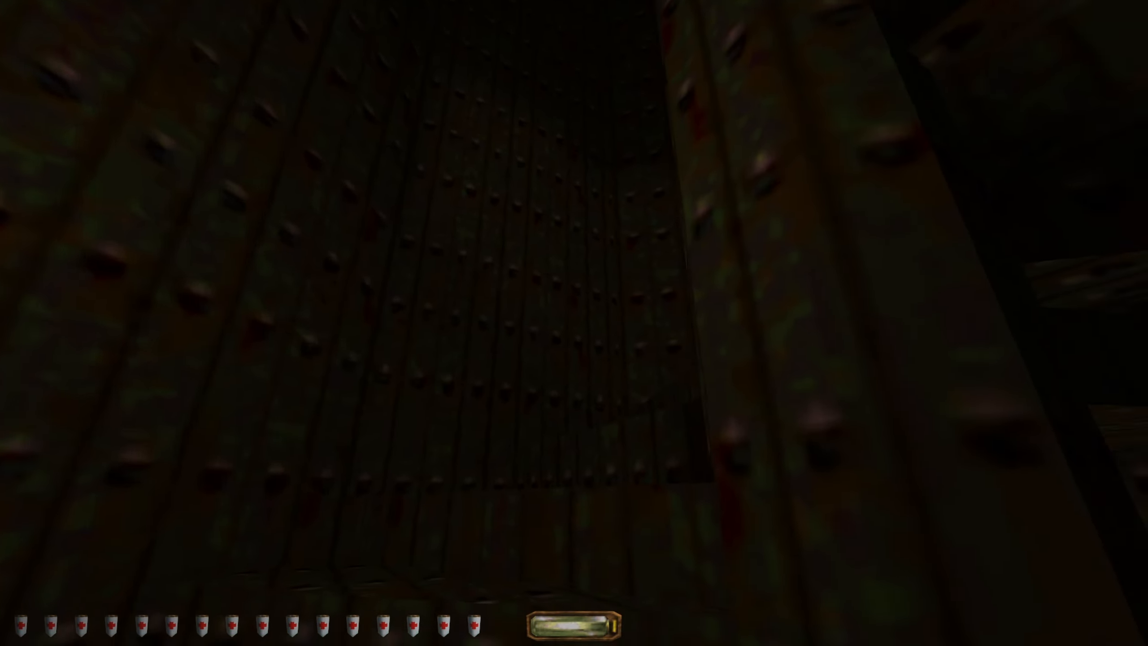
Move past the tall riveted iron wall to peek into the red-carpeted hall
key("w")
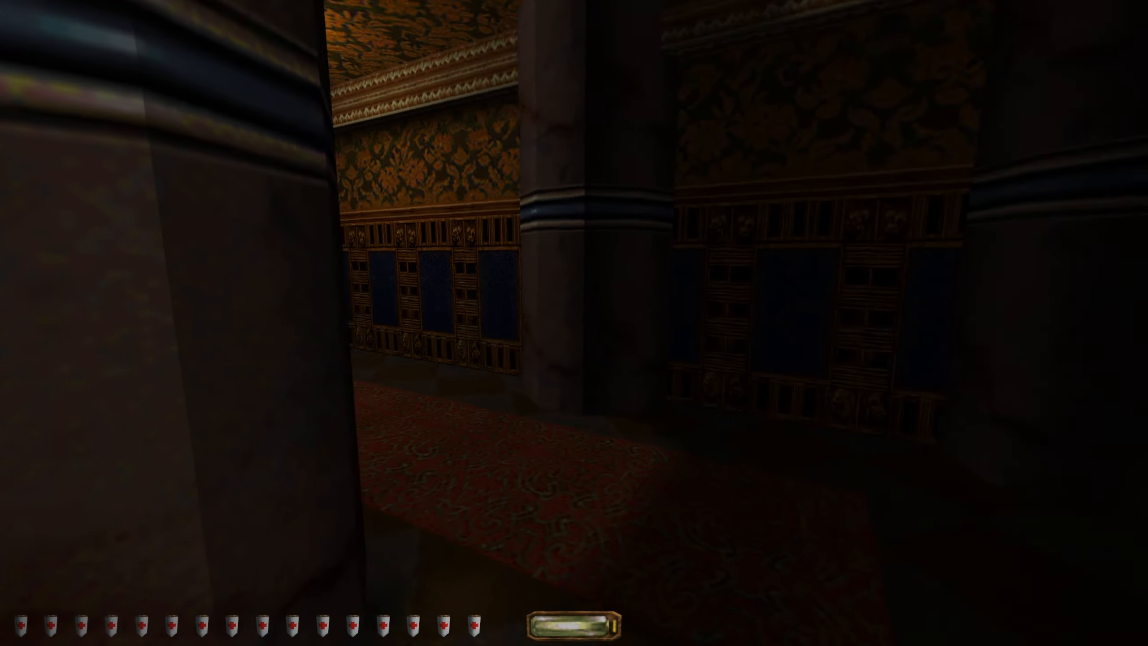
Walk back through the pillared carpeted halls to the long grey stone corridor
key("W")
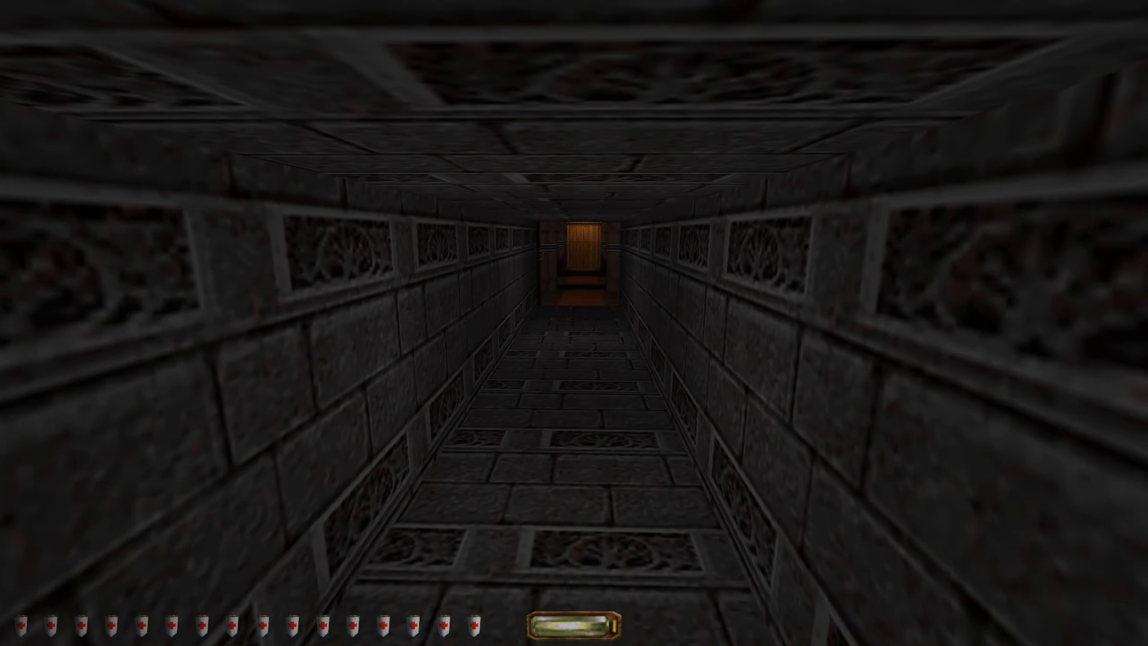
Walk the stone corridor and go through the wooden door into the carpeted hallway
key("W")
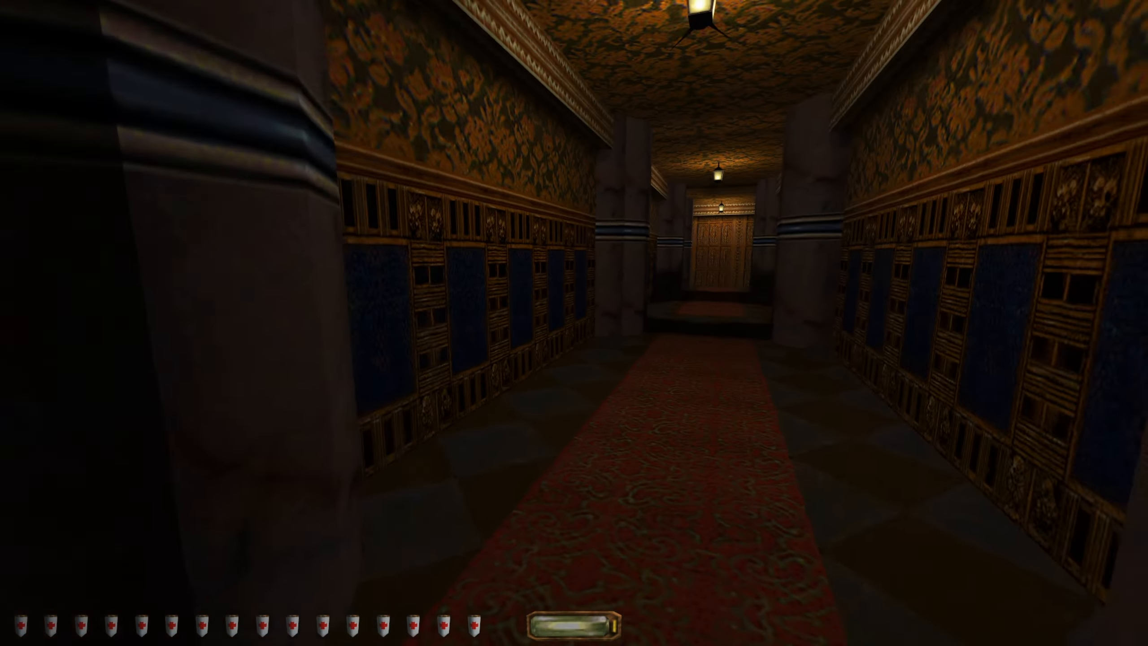
Walk the carpeted, marble-pillared hallway to the door at its end and quicksave
key("w")
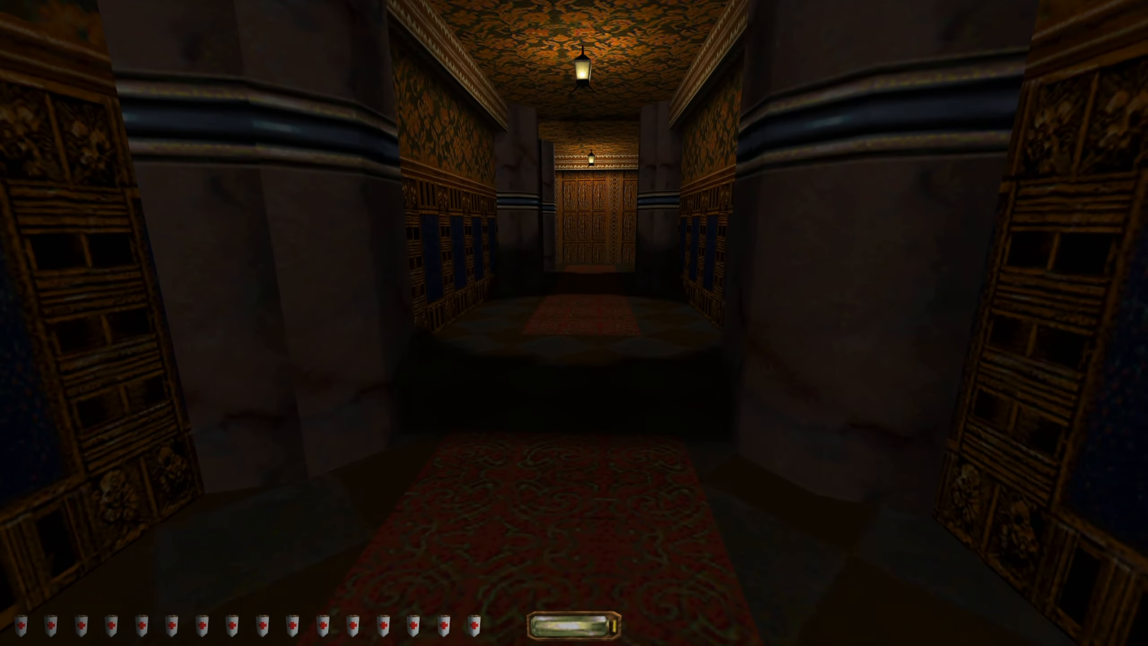
key("W")
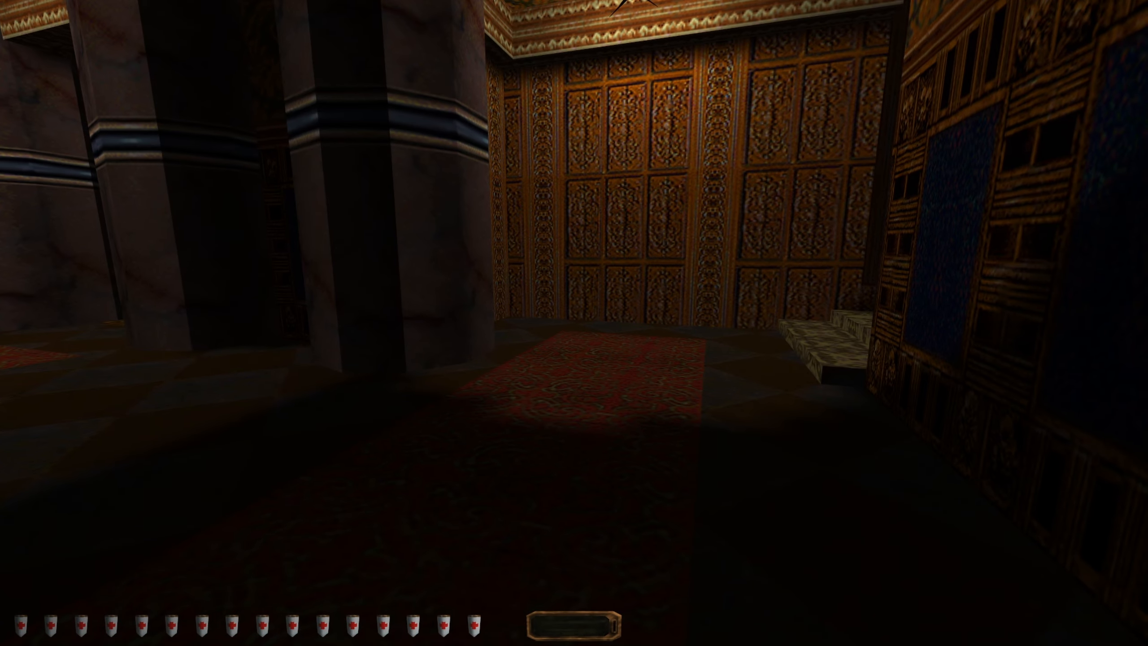
mouse_move(574, 323)
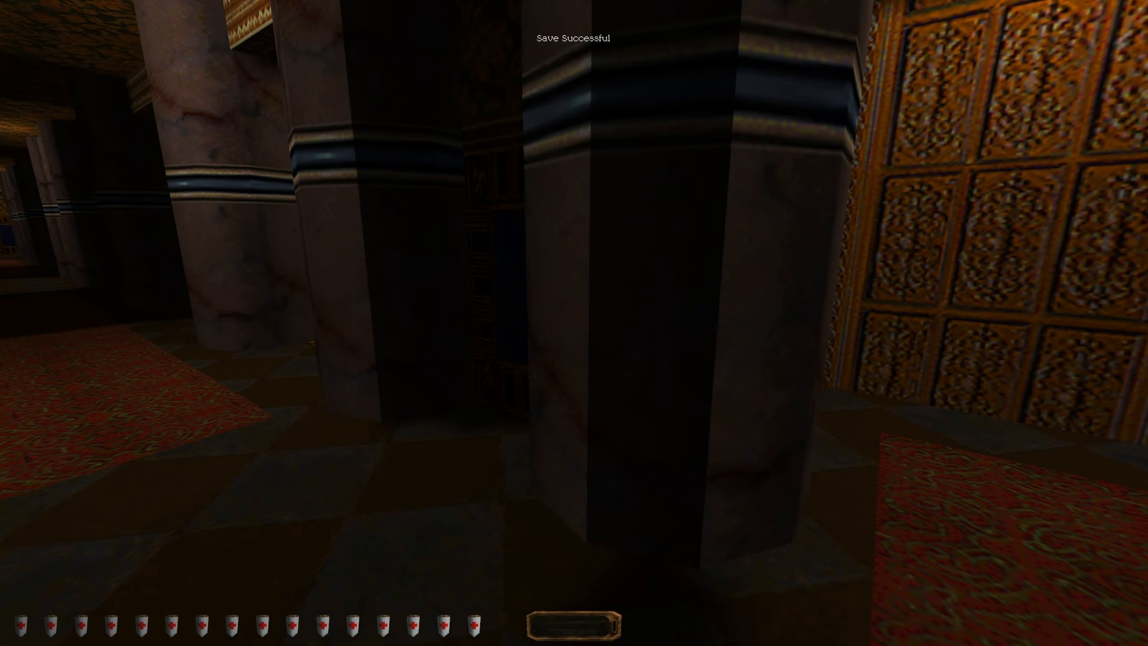
key("W")
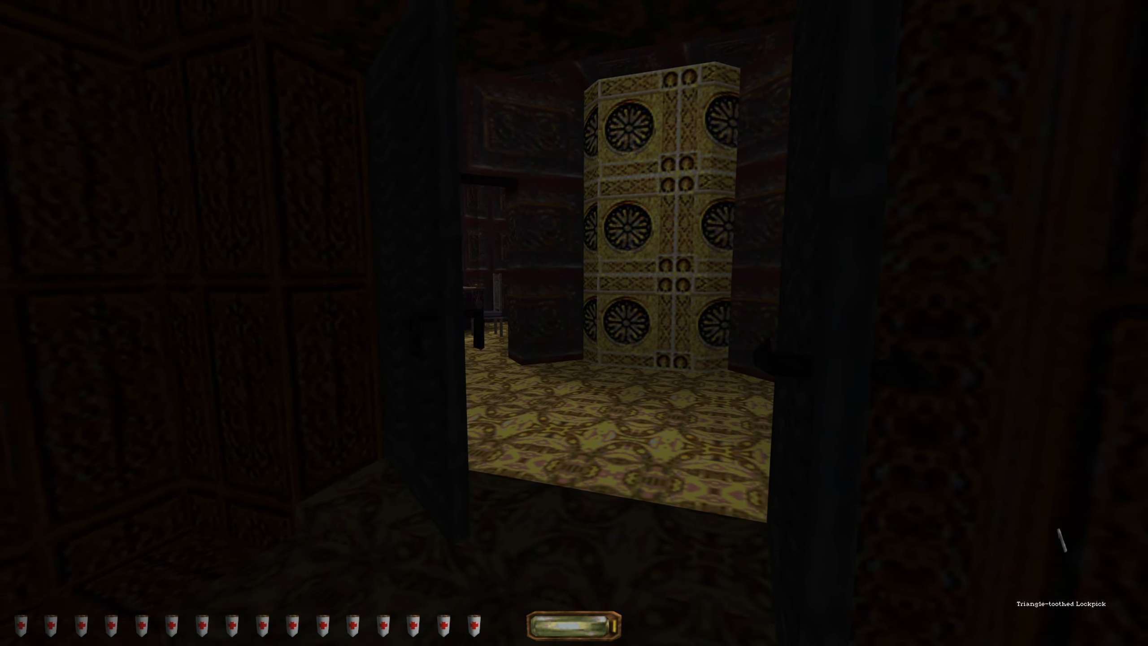
mouse_move(574, 322)
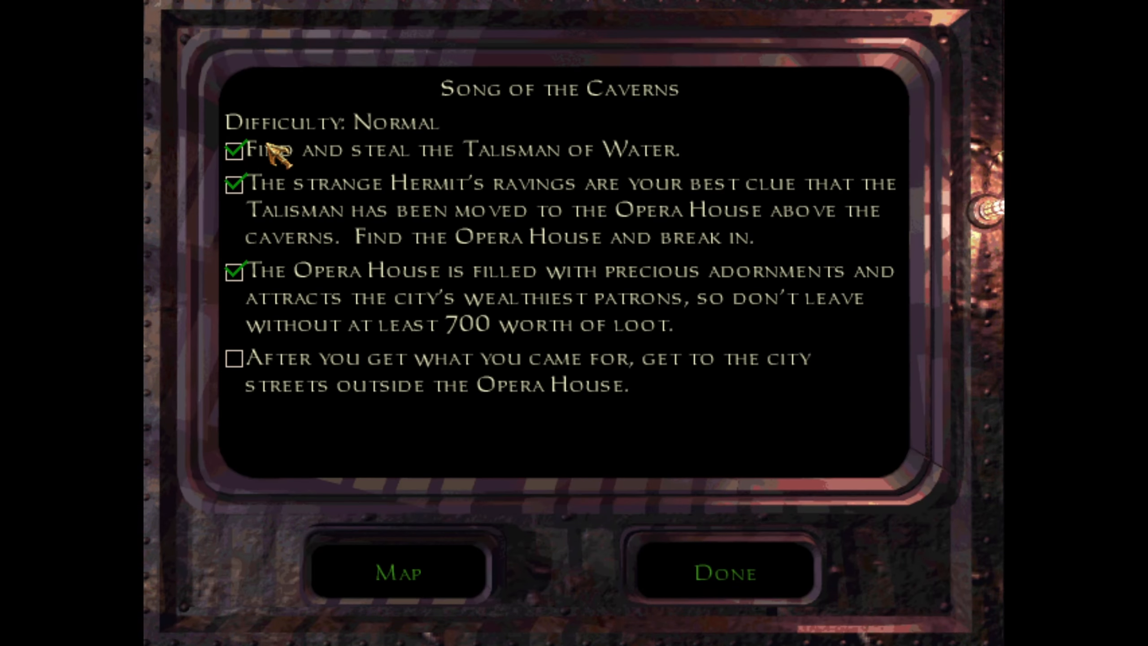
mouse_move(679, 592)
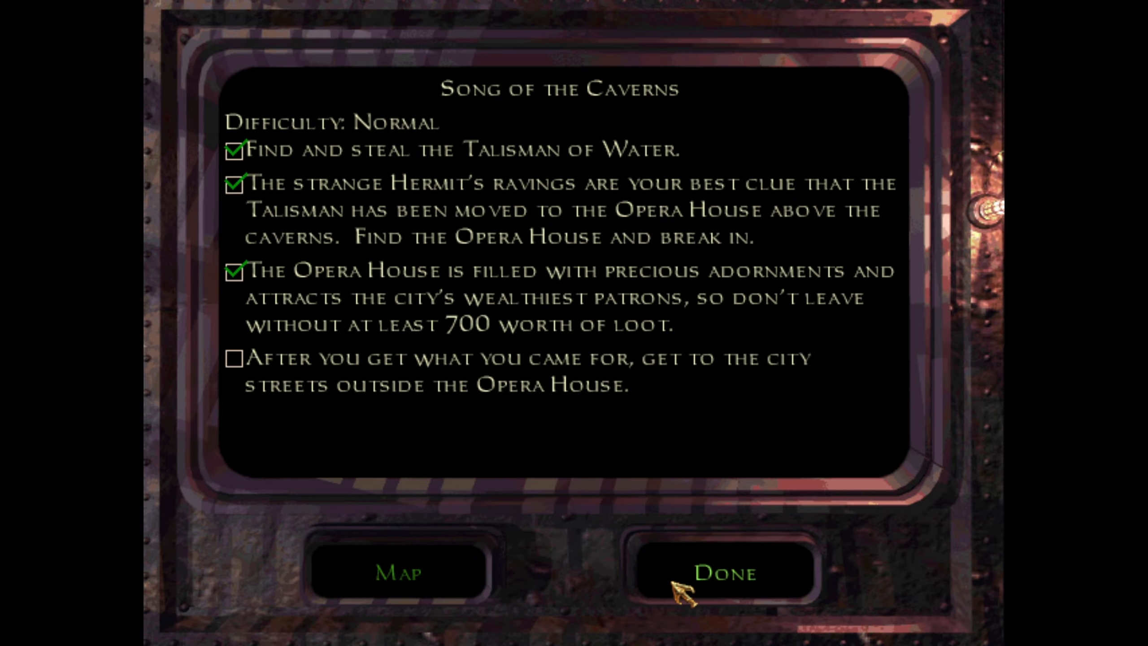
Dismiss the objectives checklist with Done and return to the corridor
left_click(723, 573)
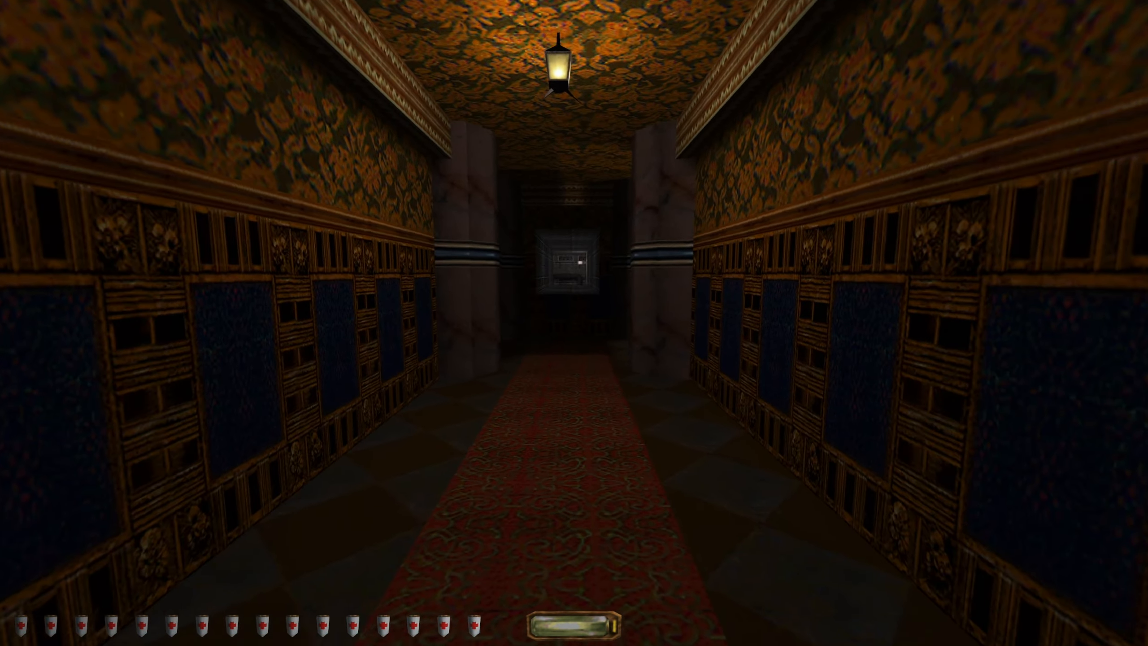
Walk forward down the red-carpeted corridor into the pillared side passage
key("W")
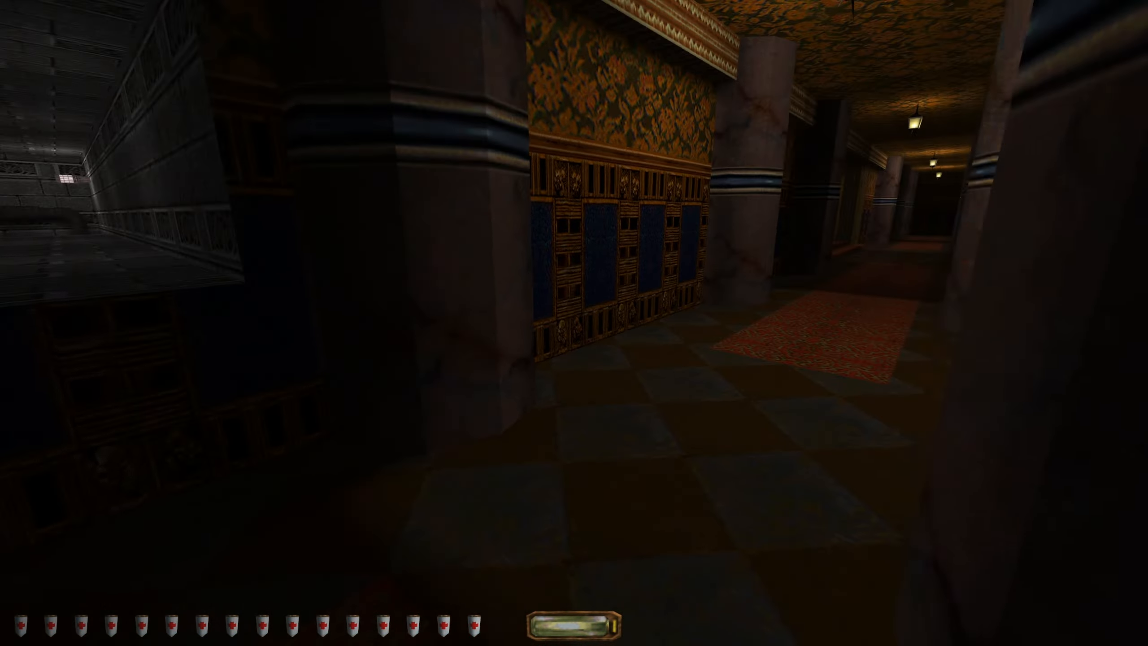